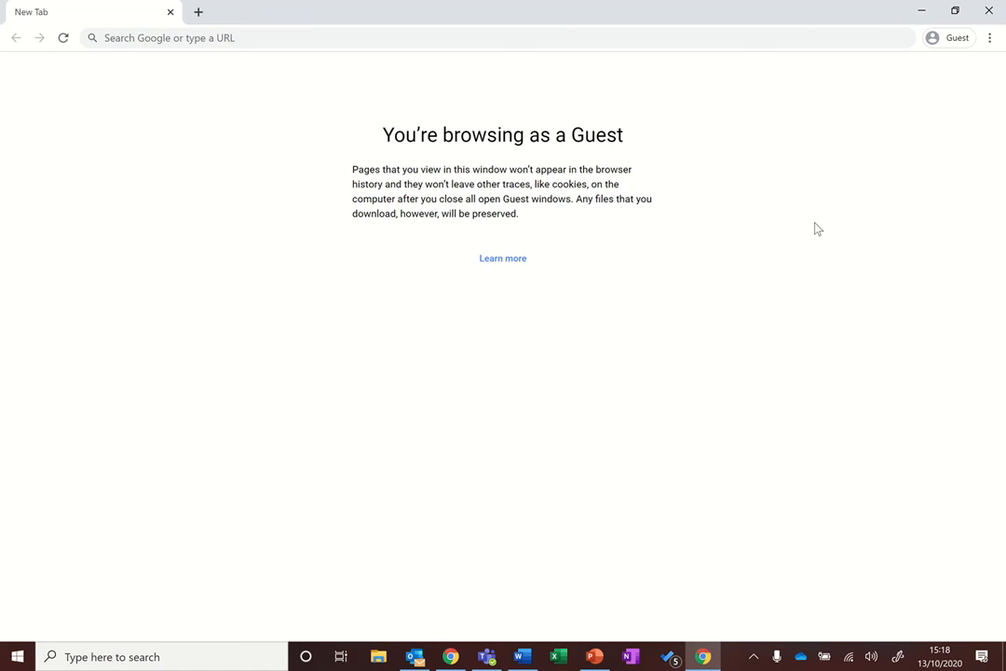
mouse_move(531, 425)
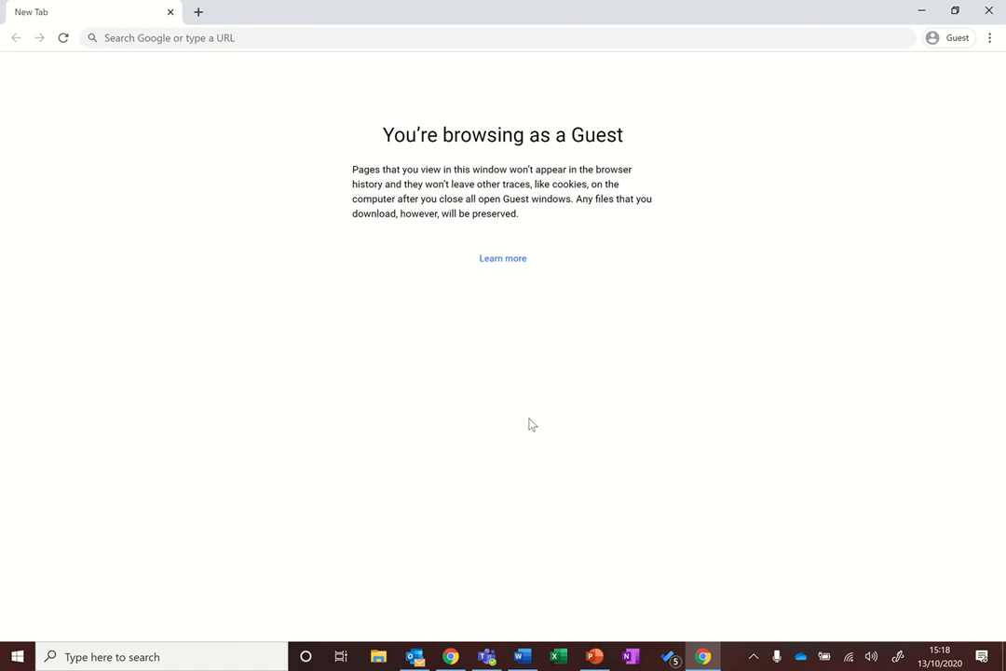
Step: Navigate the guest tab to office.com to reach the Microsoft Office welcome page
left_click(177, 37)
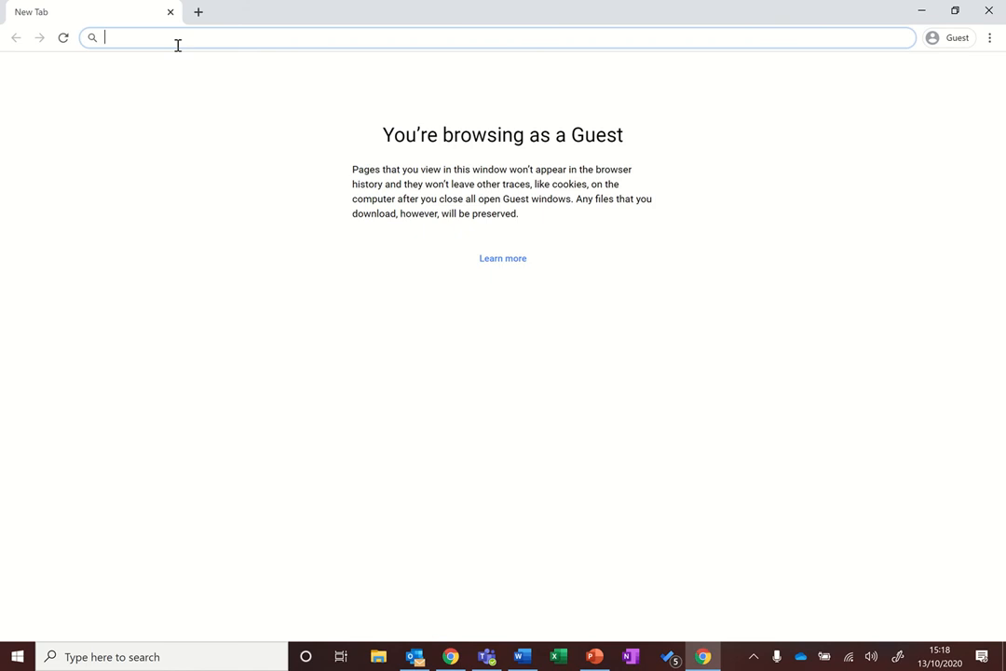
type("office.com")
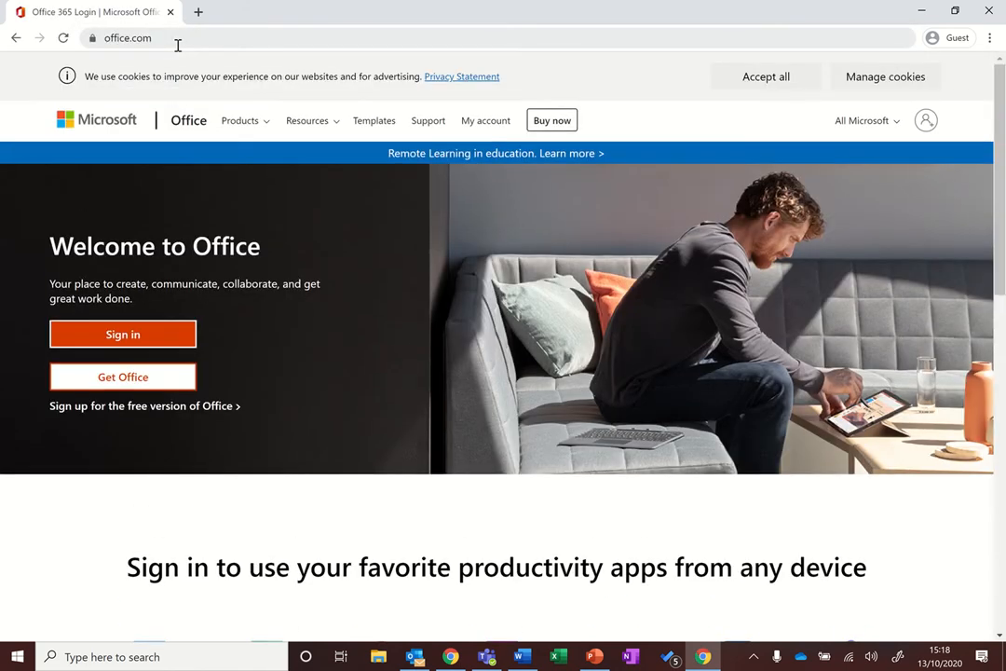
left_click(123, 333)
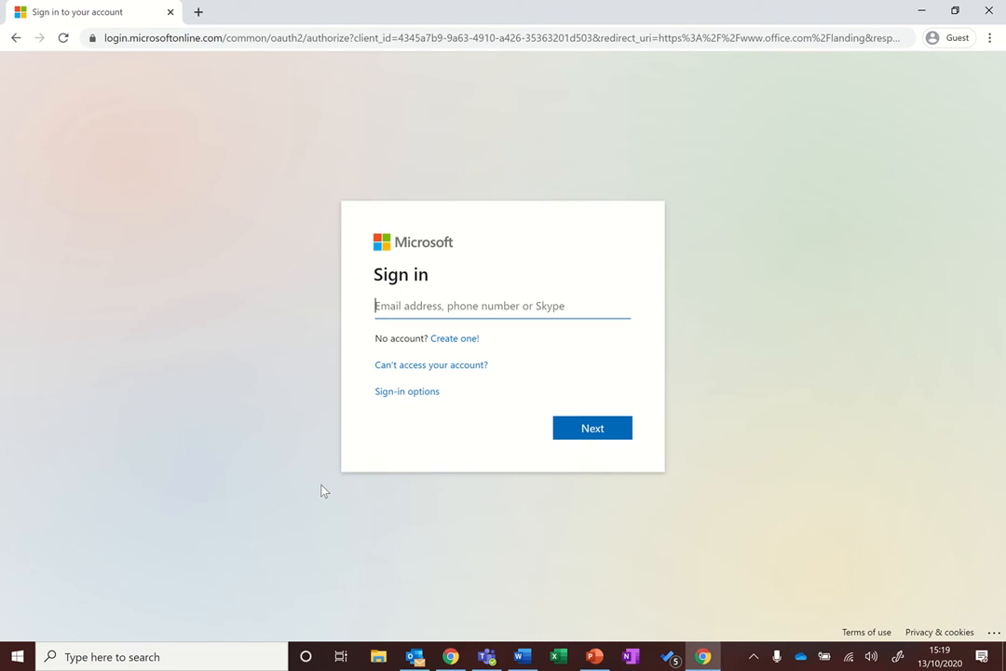
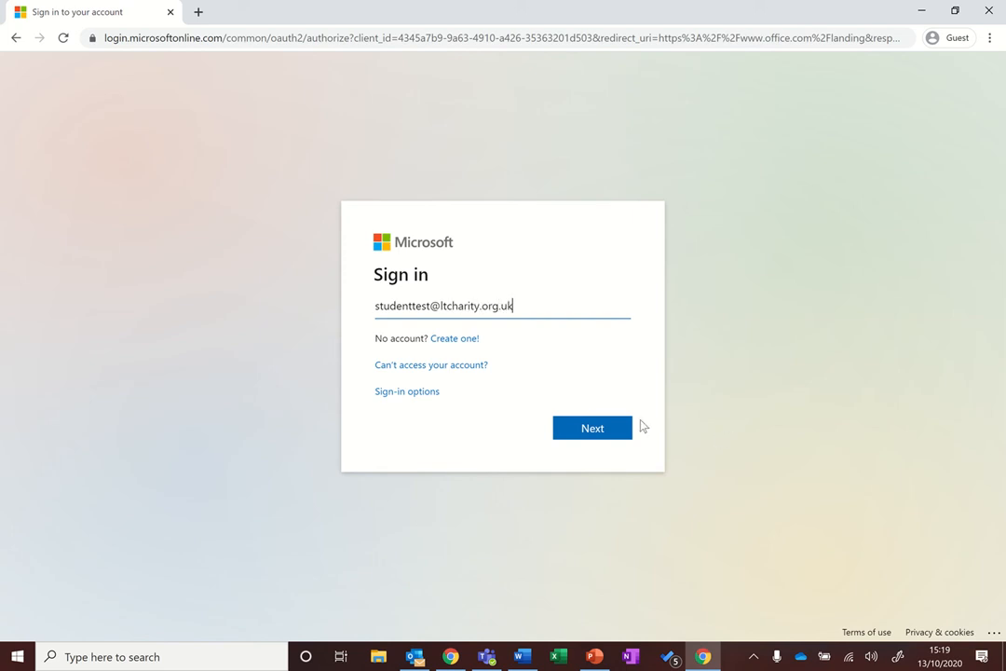
left_click(593, 427)
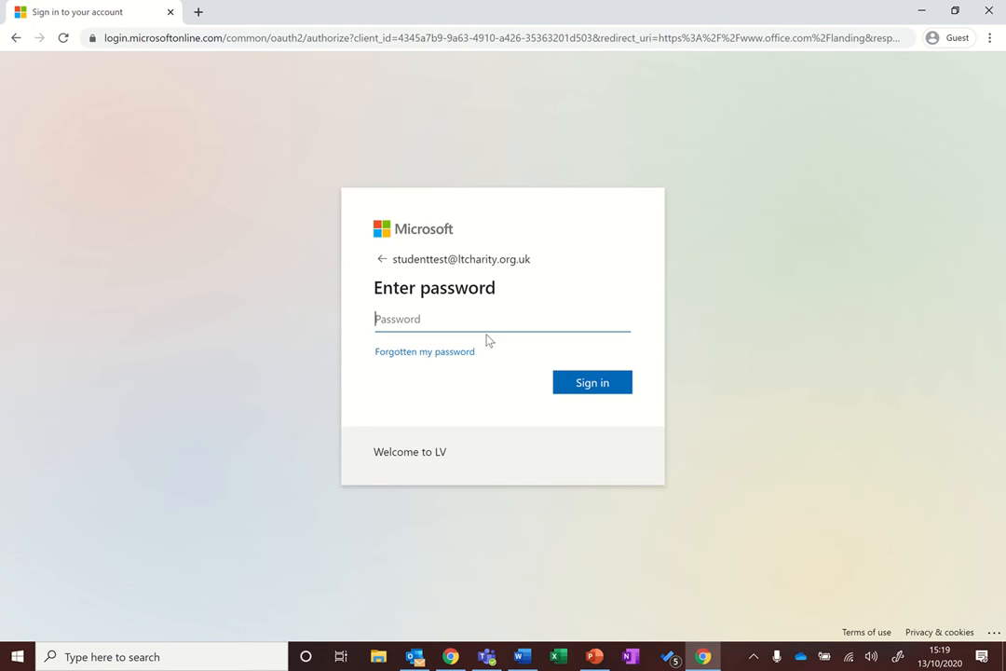
Step: Enter the account password, sign in, and confirm Yes to stay signed in
type("•")
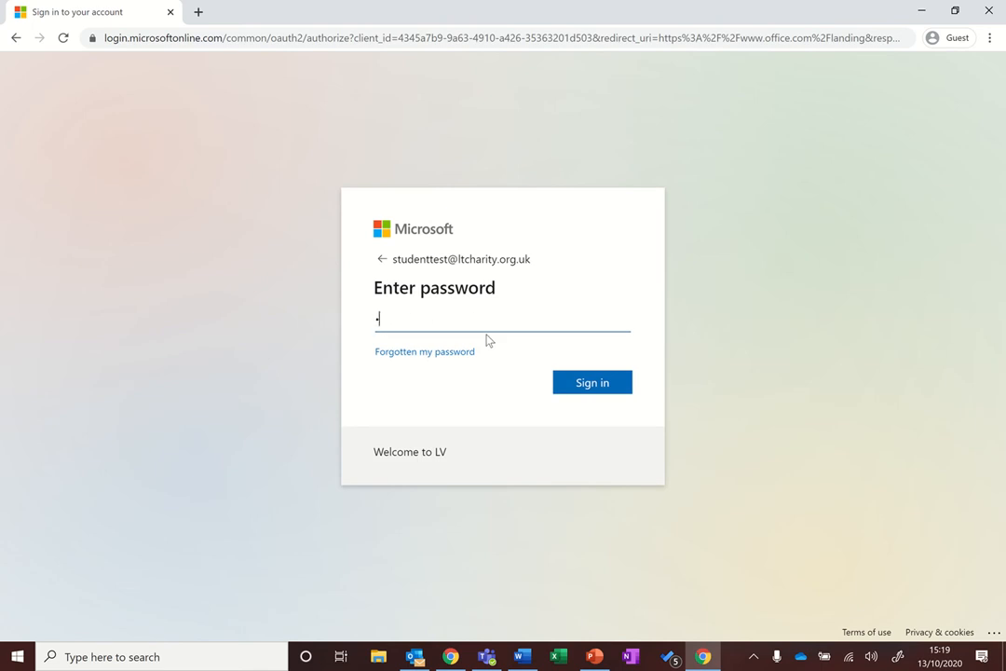
type("••")
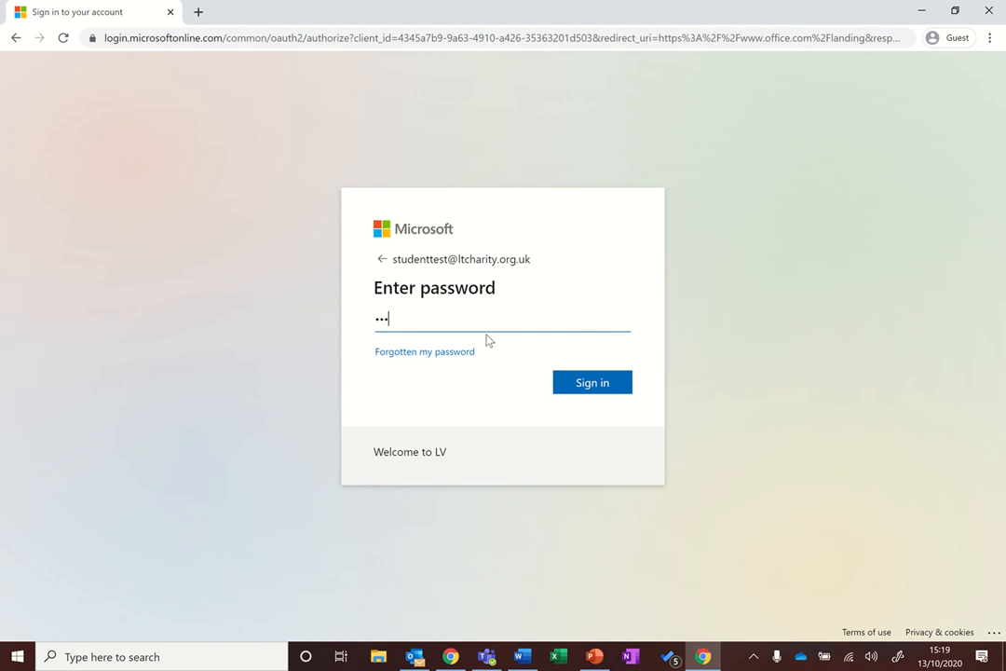
left_click(592, 382)
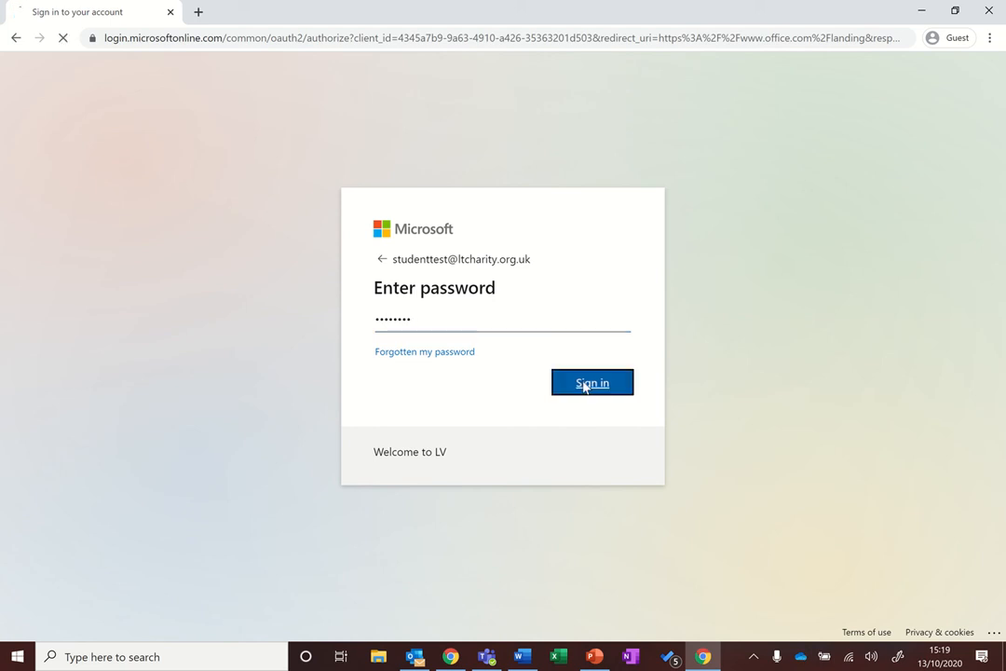
left_click(591, 382)
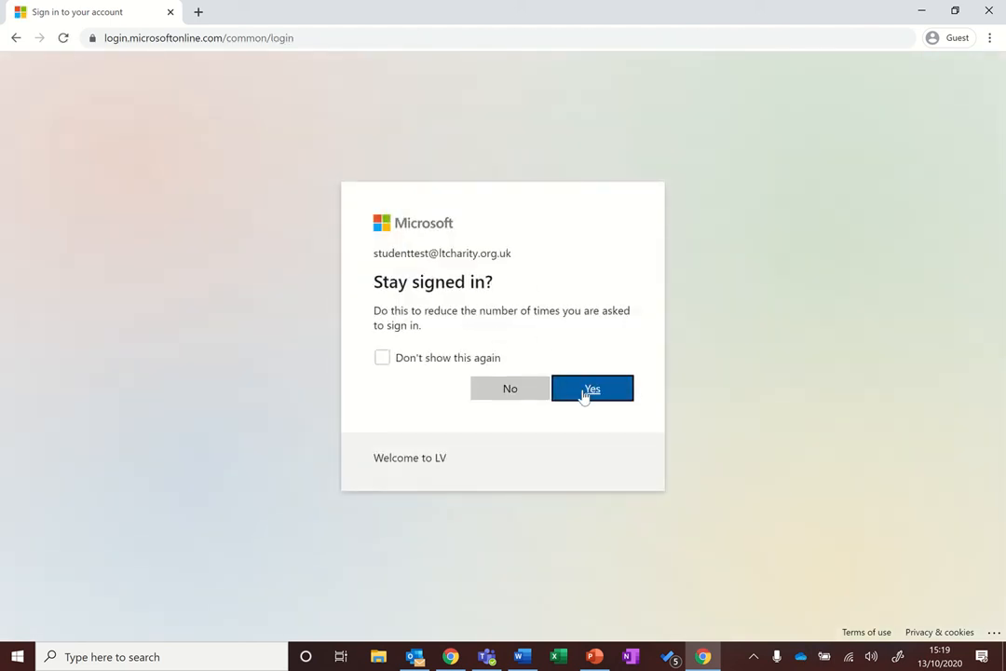
mouse_move(557, 395)
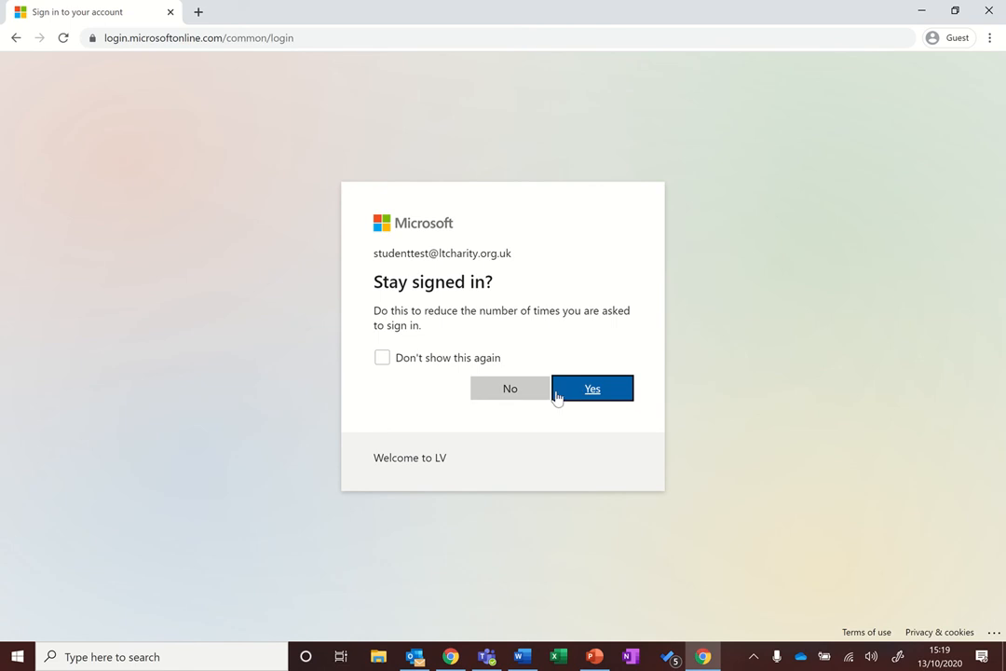
left_click(593, 388)
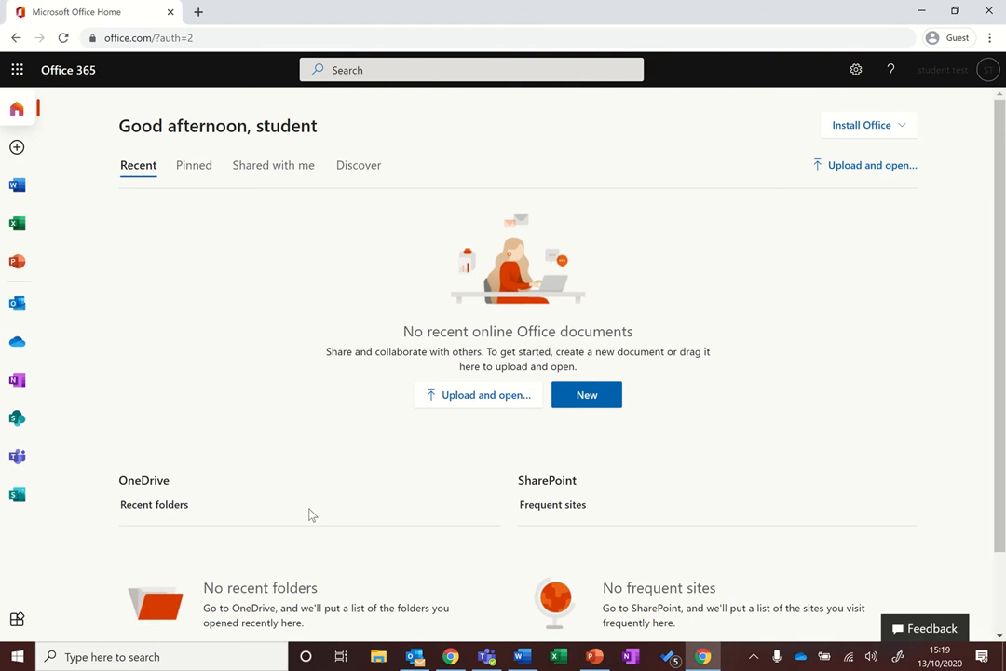
mouse_move(82, 274)
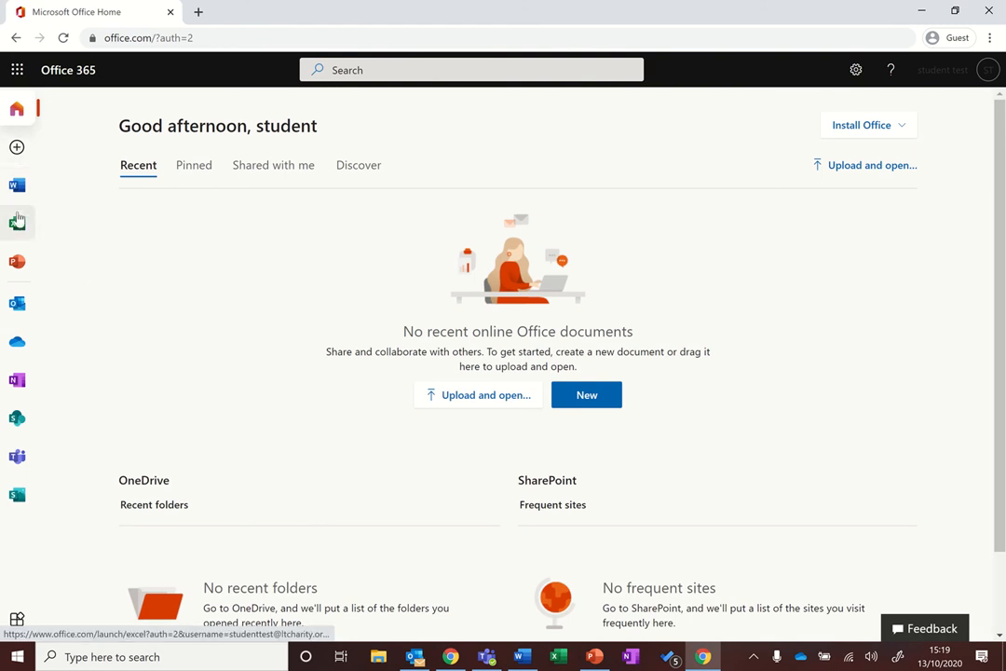
mouse_move(16, 223)
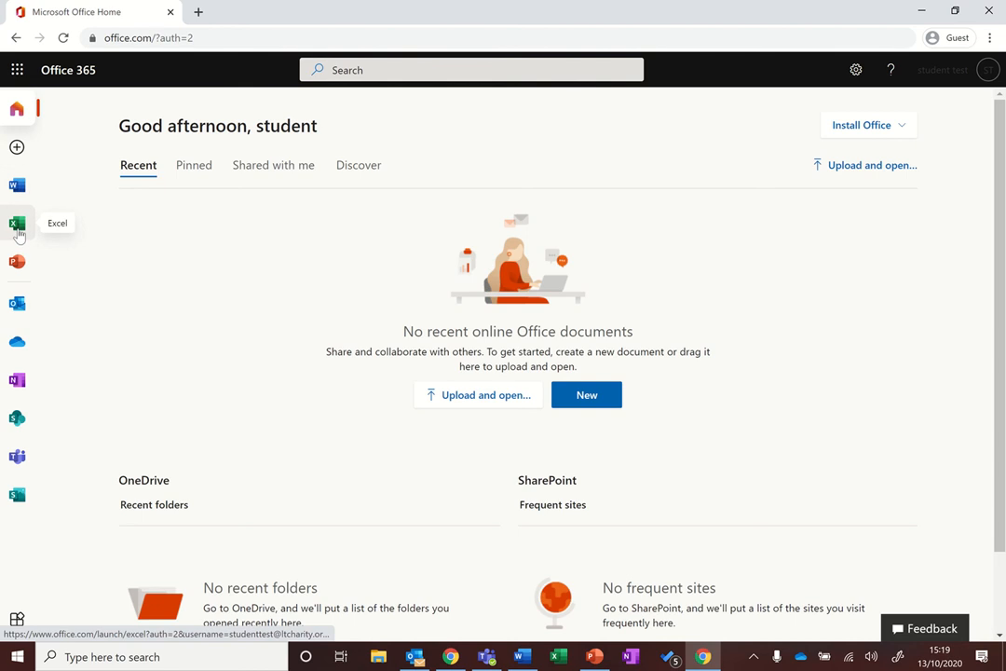
mouse_move(16, 261)
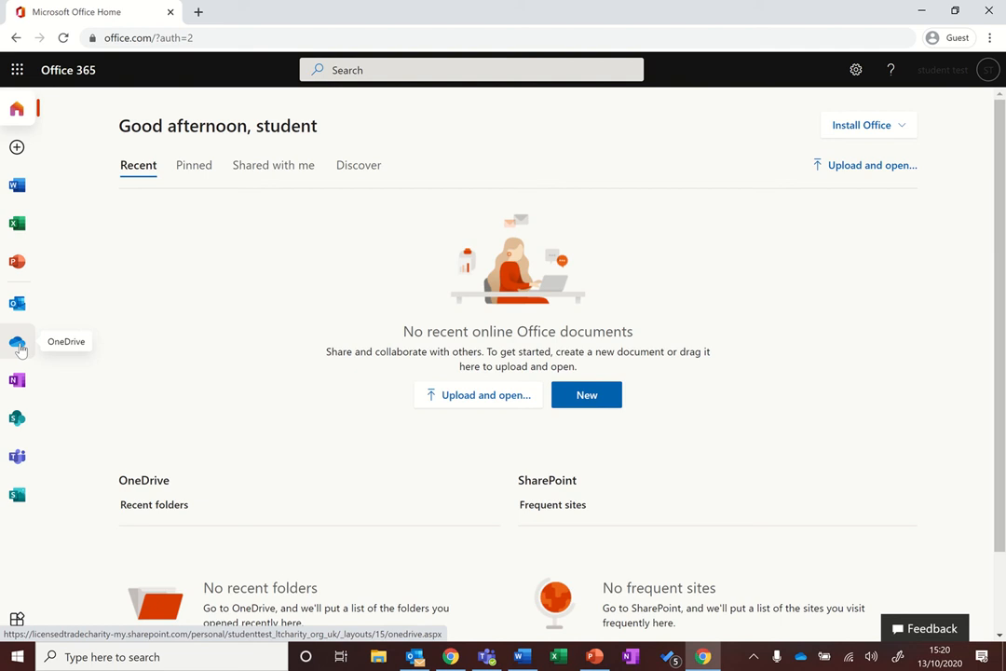
mouse_move(73, 350)
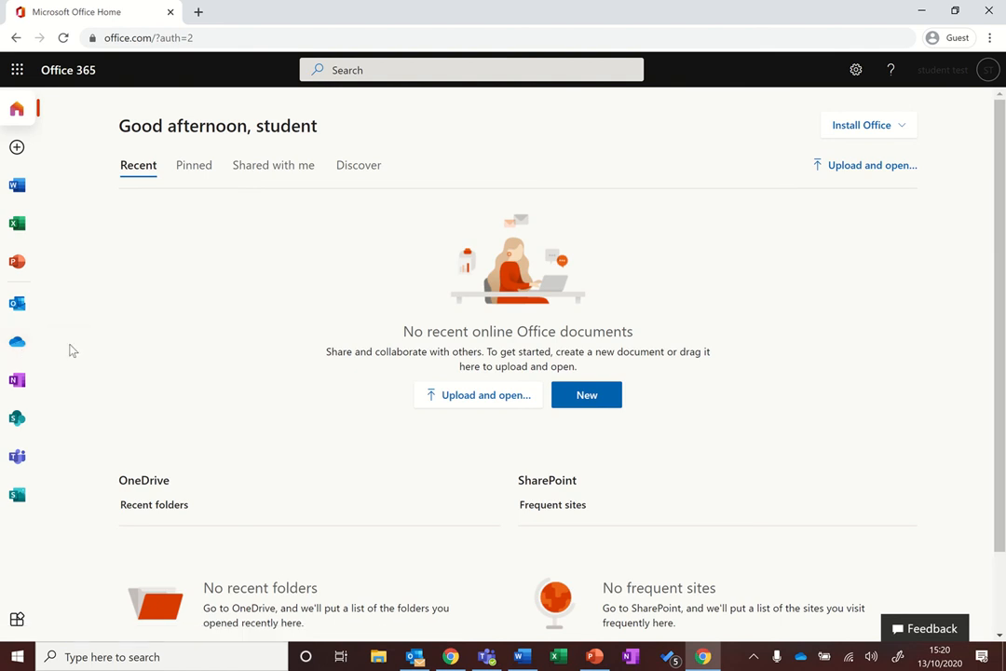
mouse_move(16, 341)
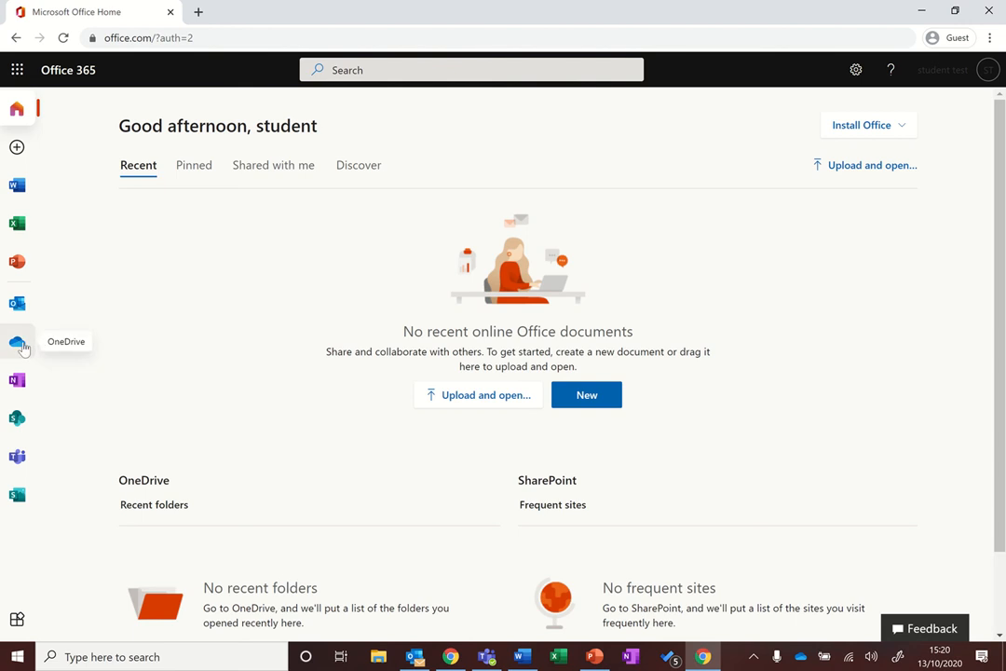
mouse_move(17, 380)
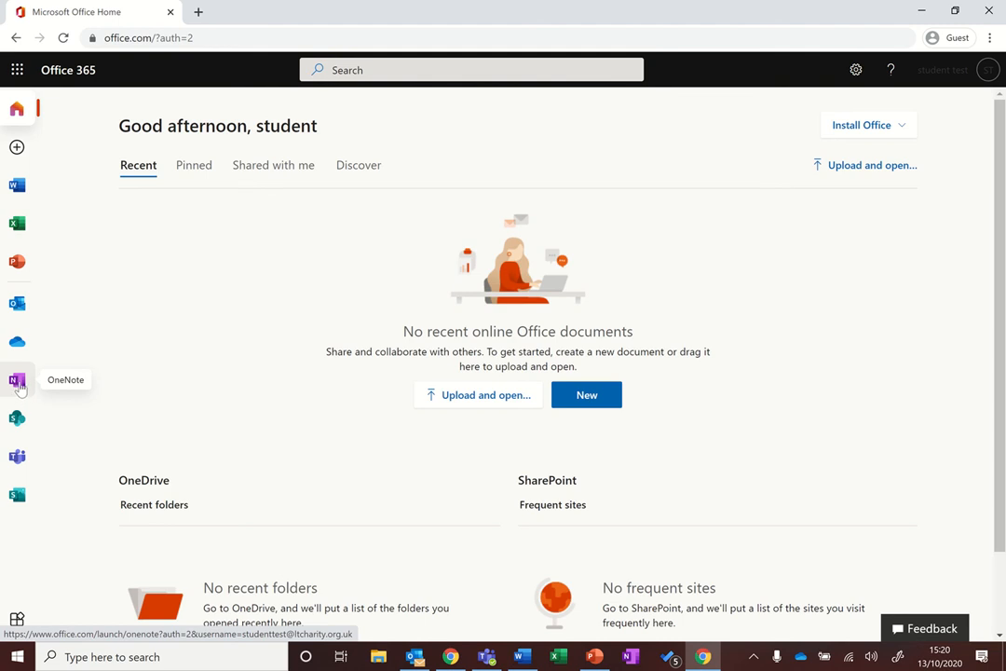
mouse_move(17, 455)
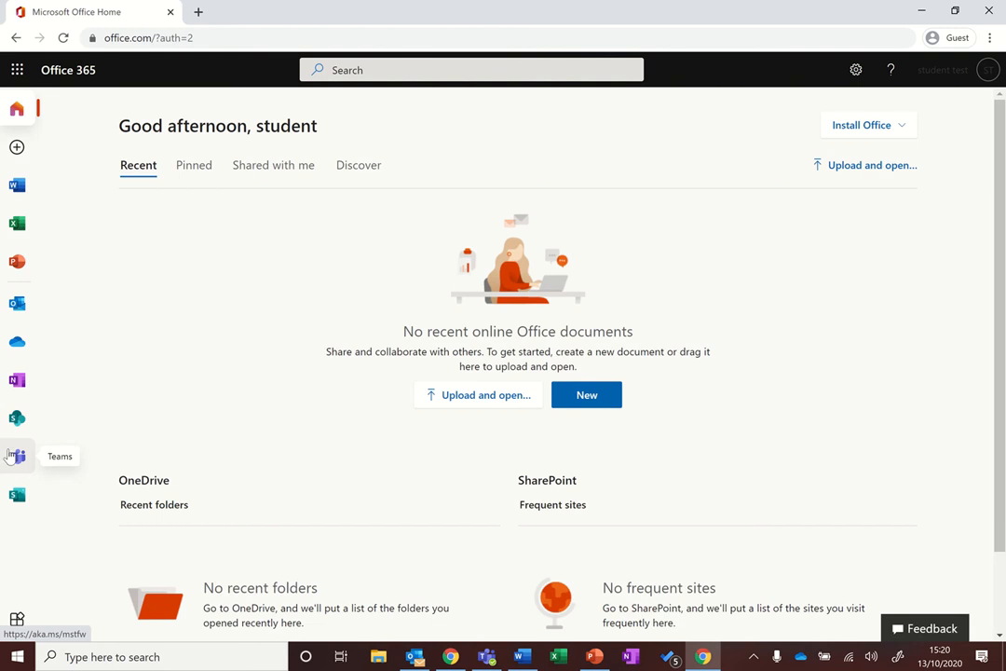
mouse_move(16, 462)
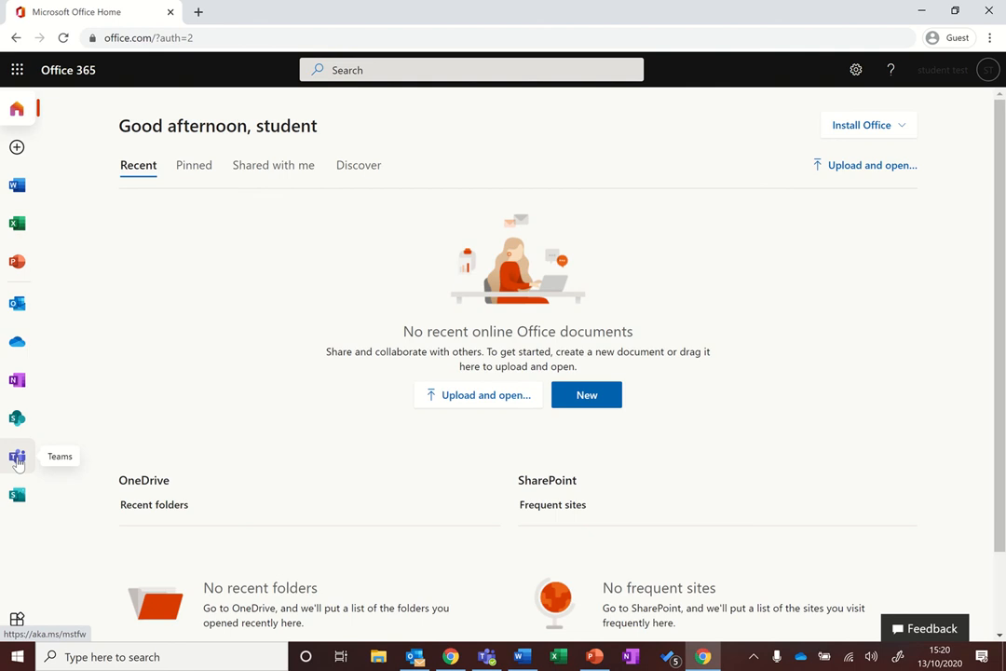
mouse_move(26, 581)
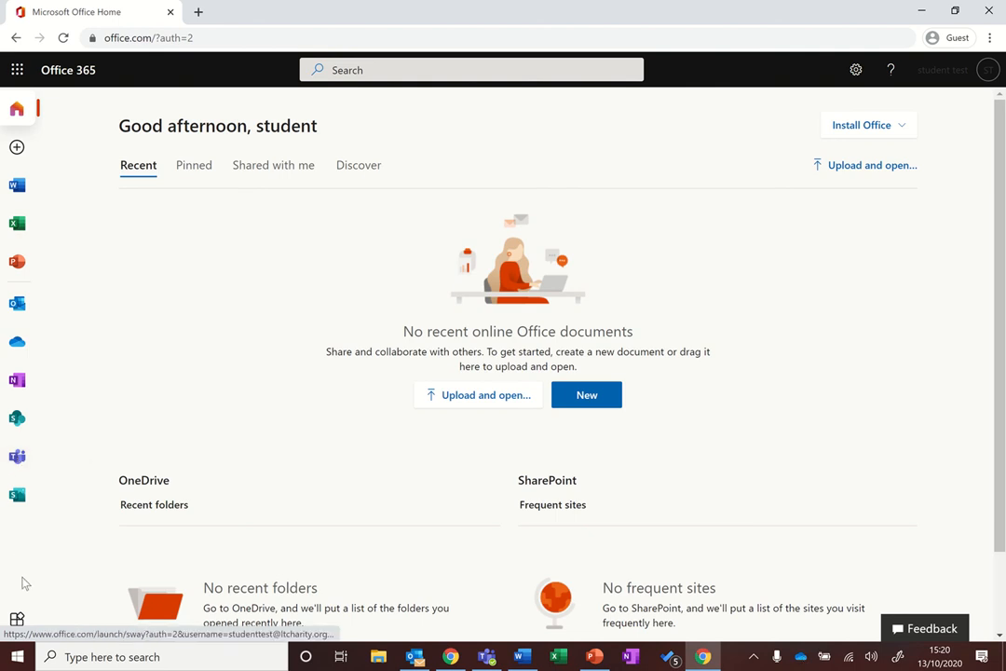
mouse_move(427, 298)
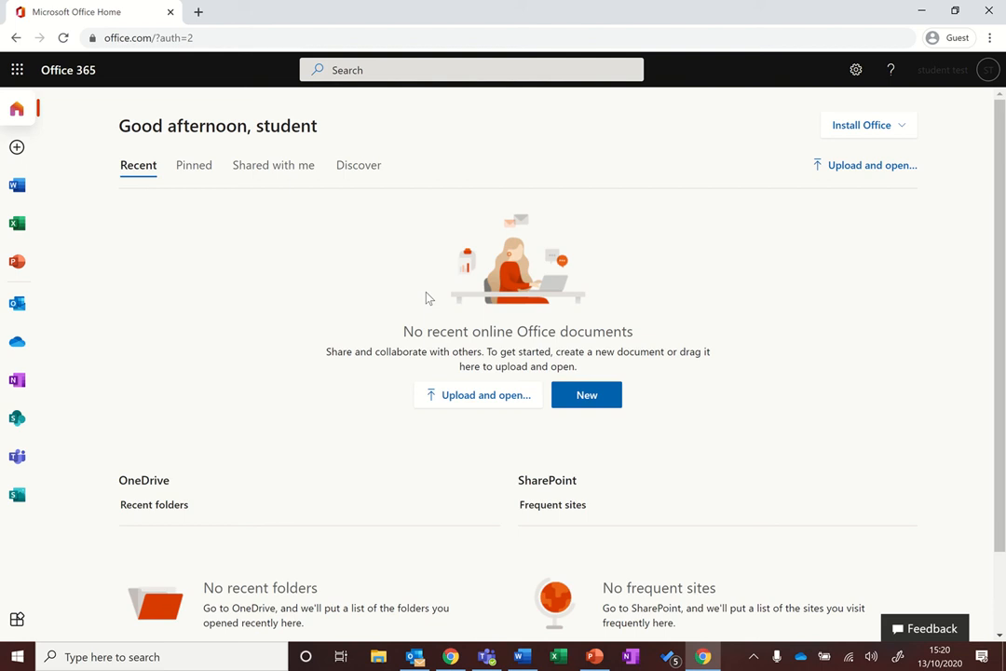
mouse_move(355, 405)
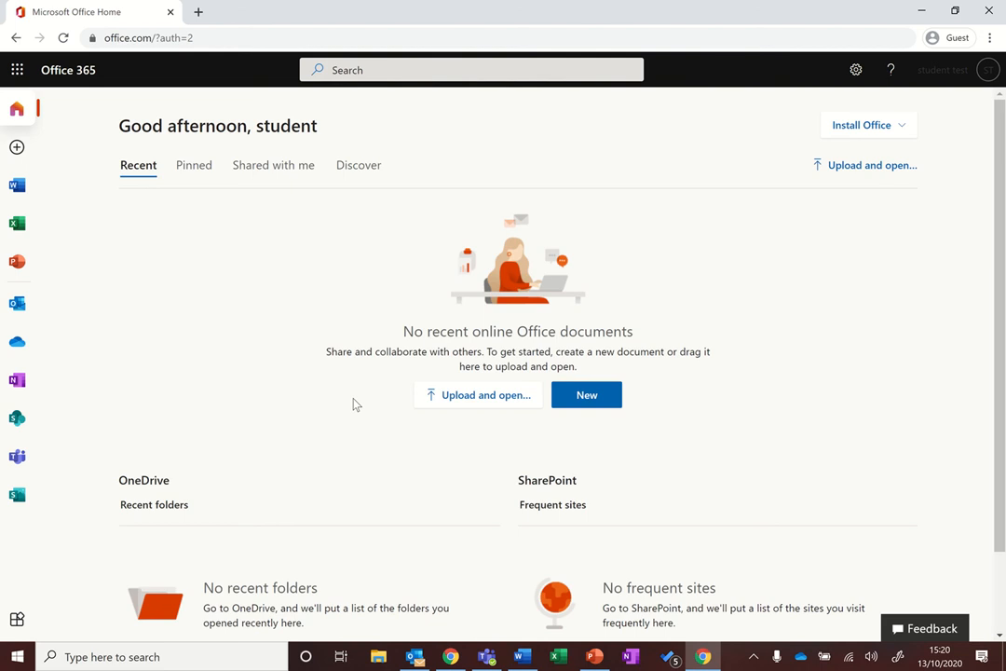
mouse_move(544, 640)
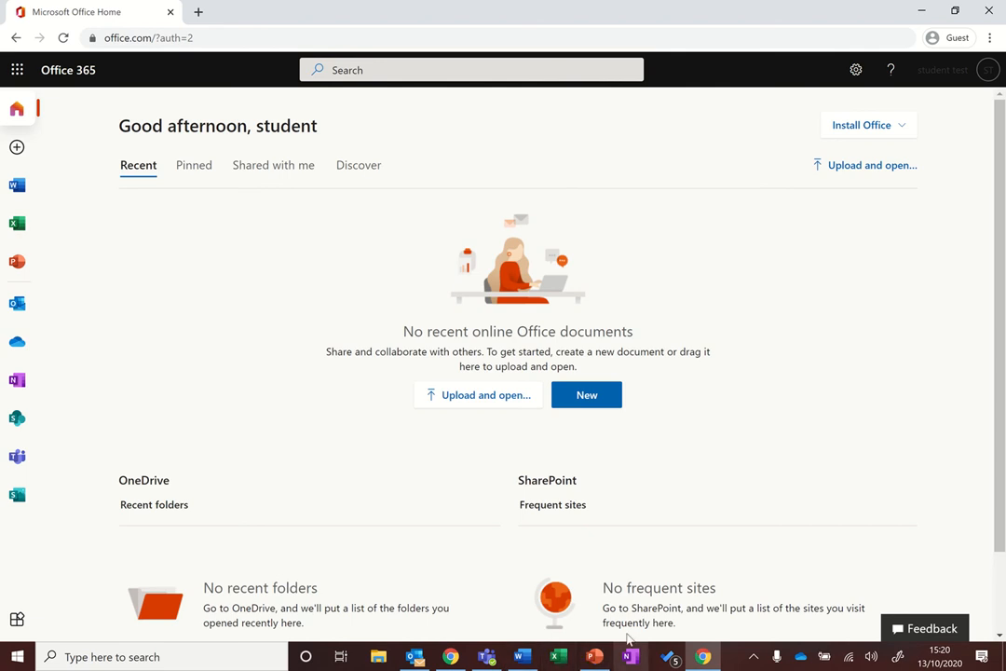
mouse_move(742, 540)
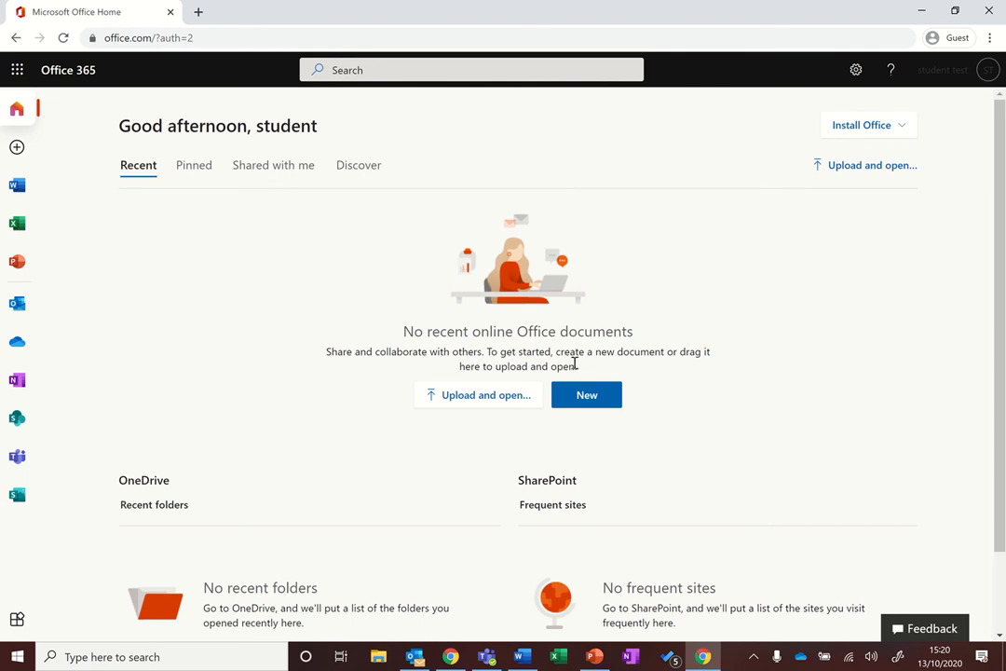
mouse_move(869, 125)
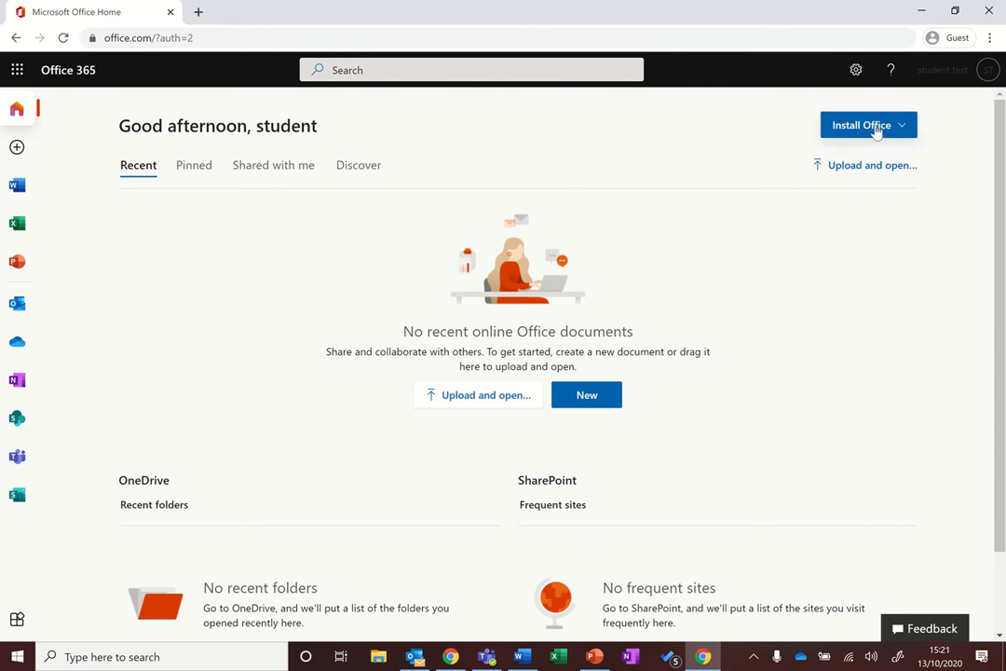
mouse_move(898, 138)
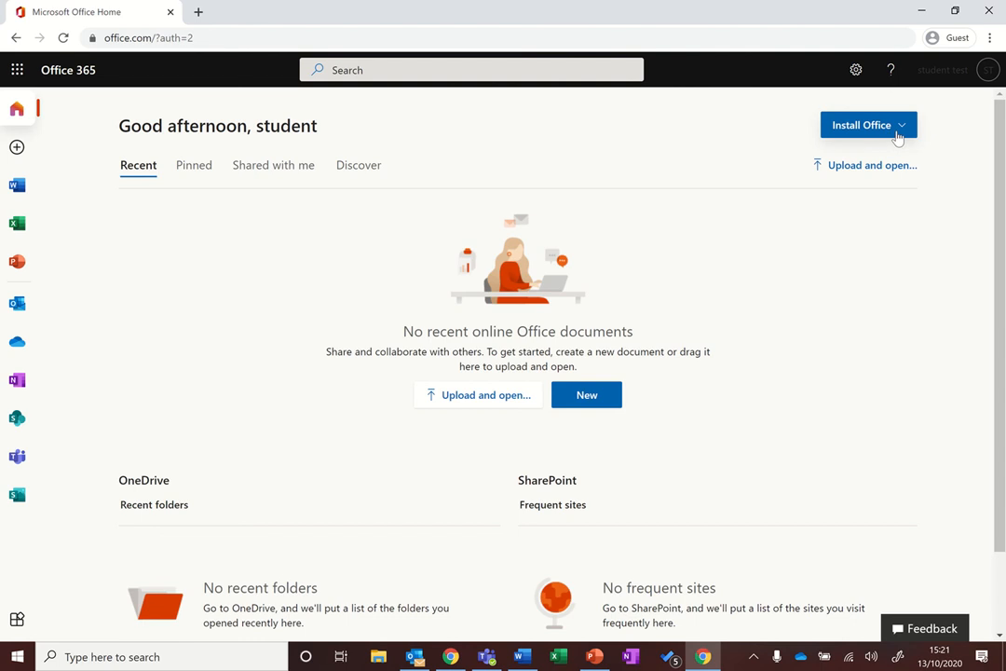
left_click(869, 124)
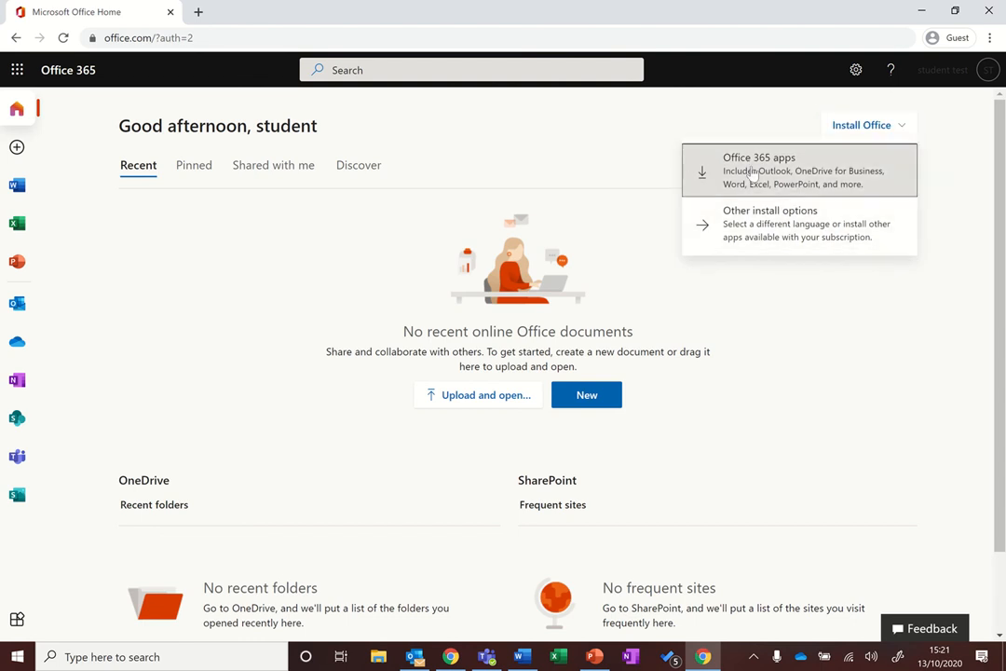
mouse_move(809, 177)
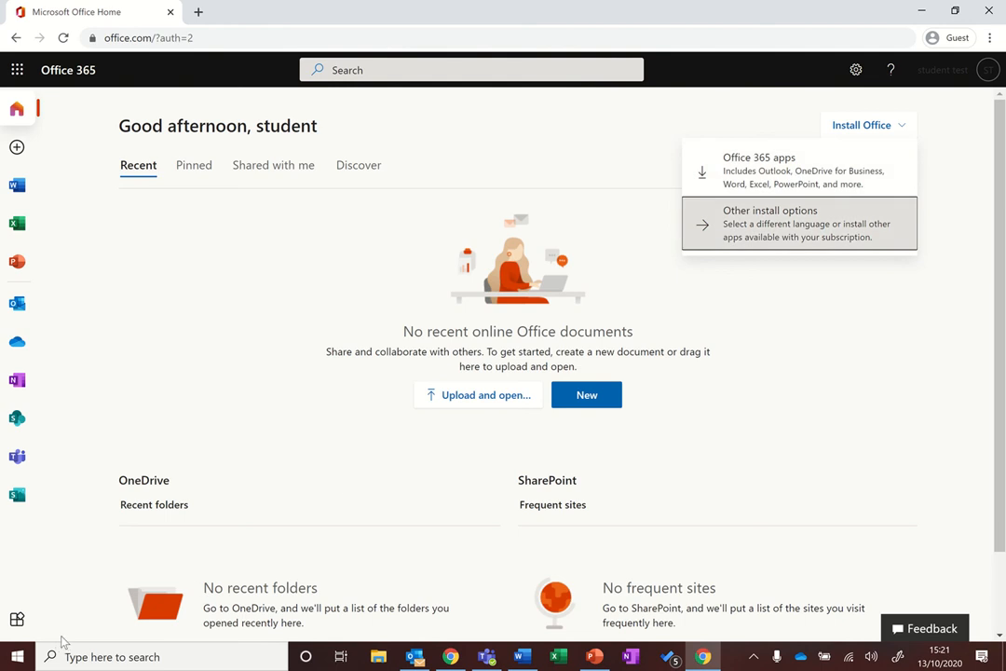
left_click(240, 371)
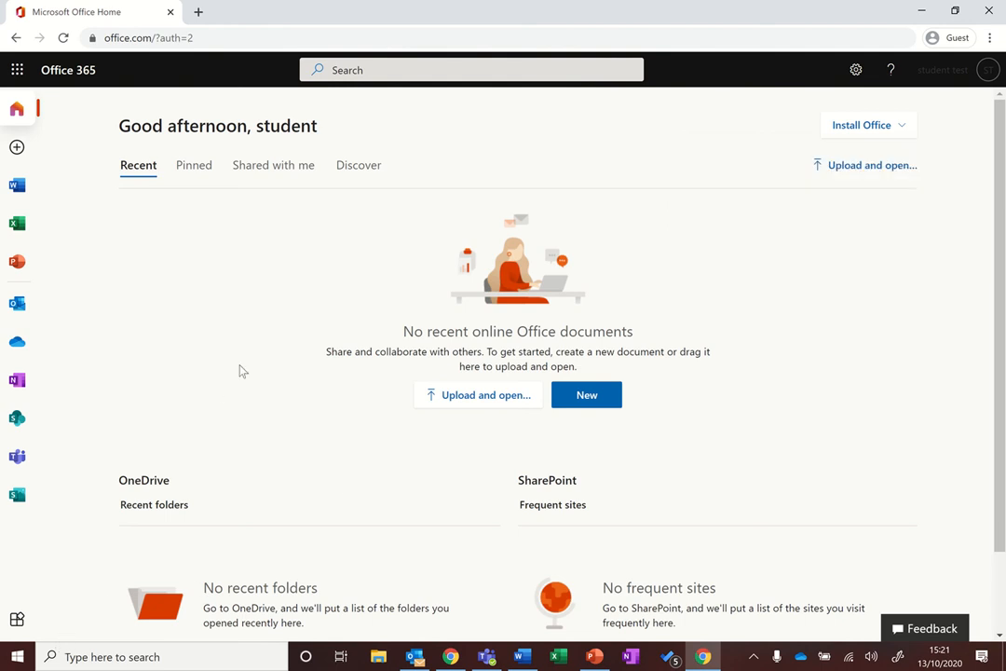